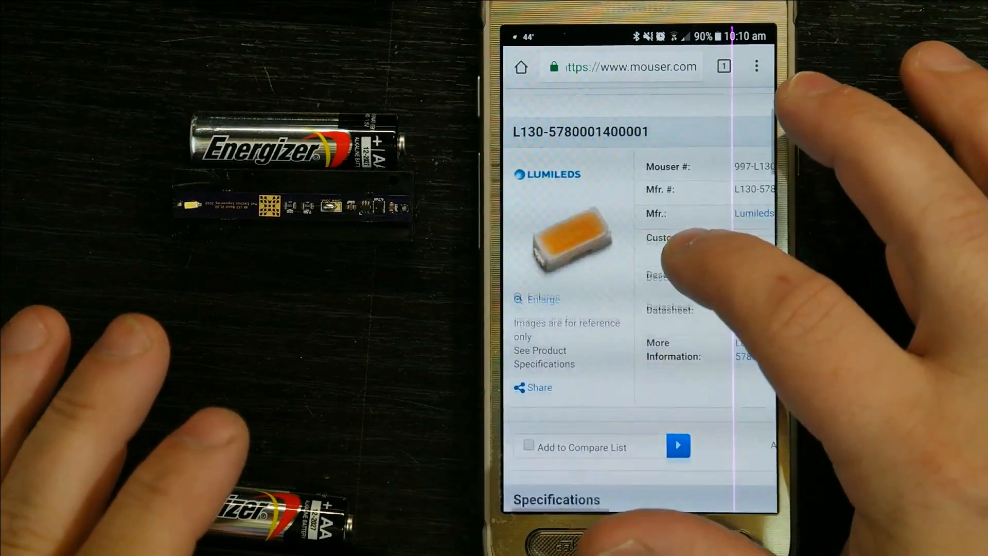
scroll("up", 3)
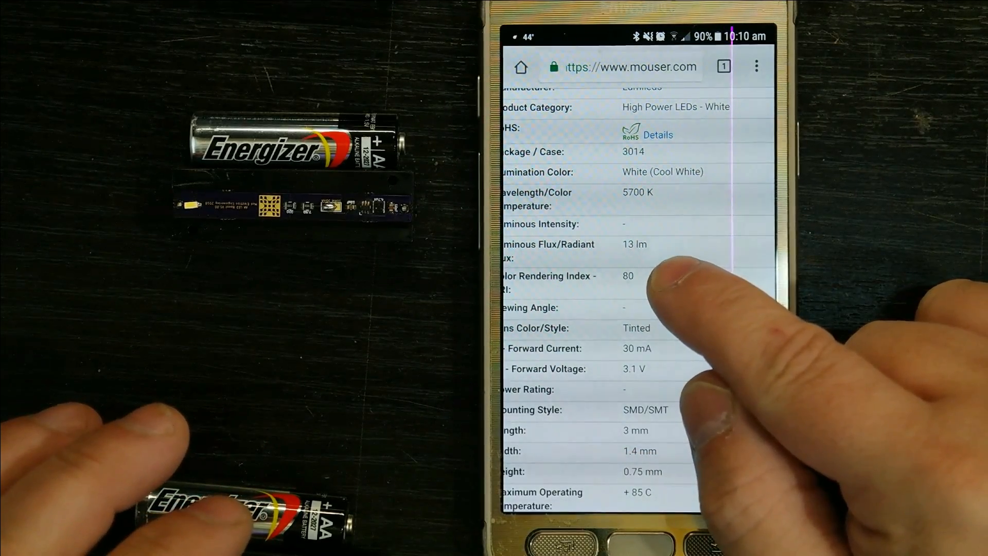
mouse_move(656, 353)
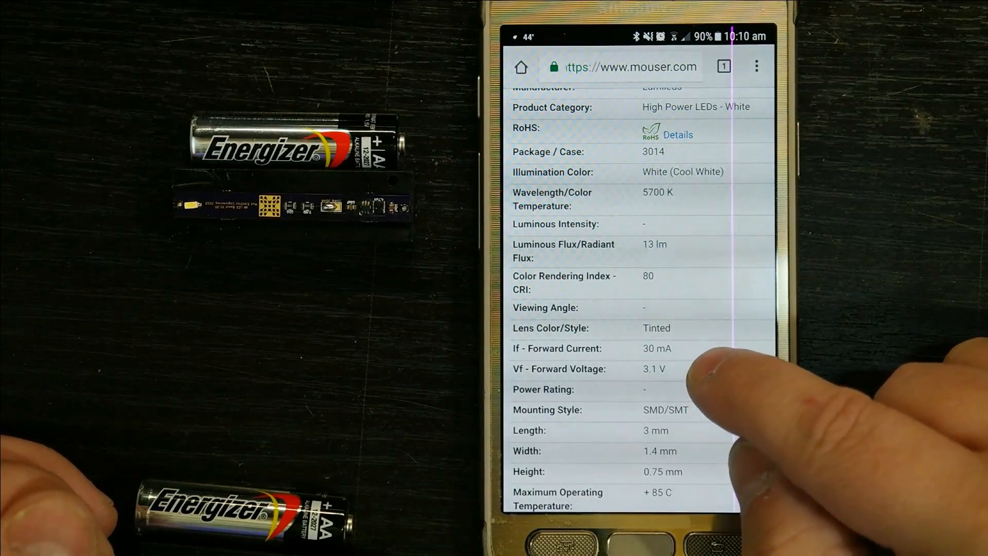
scroll("up", 3)
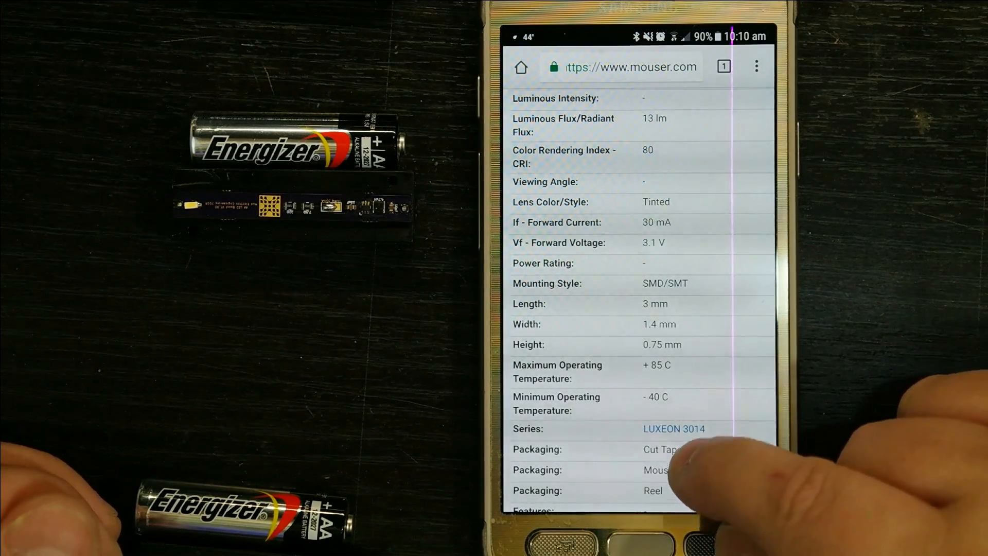
scroll("down", 3)
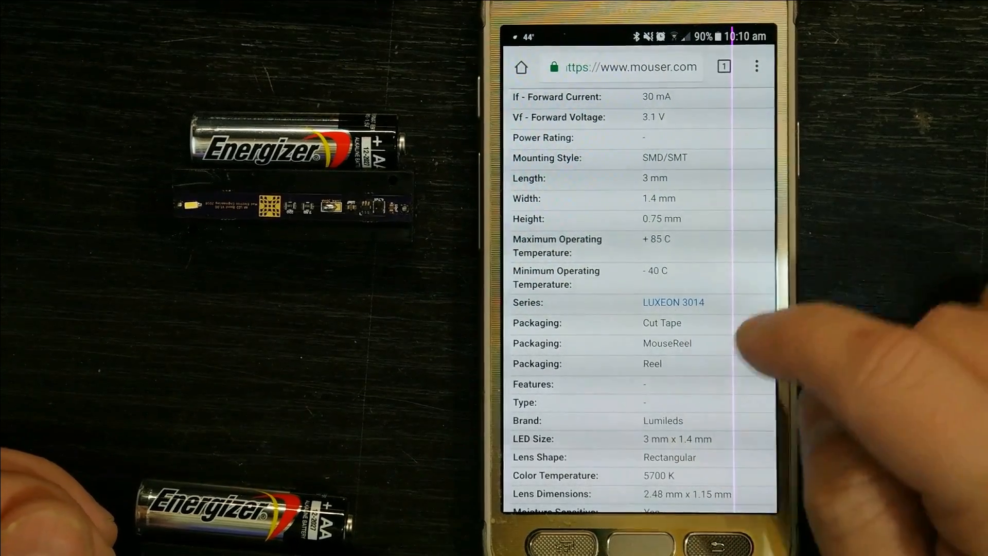